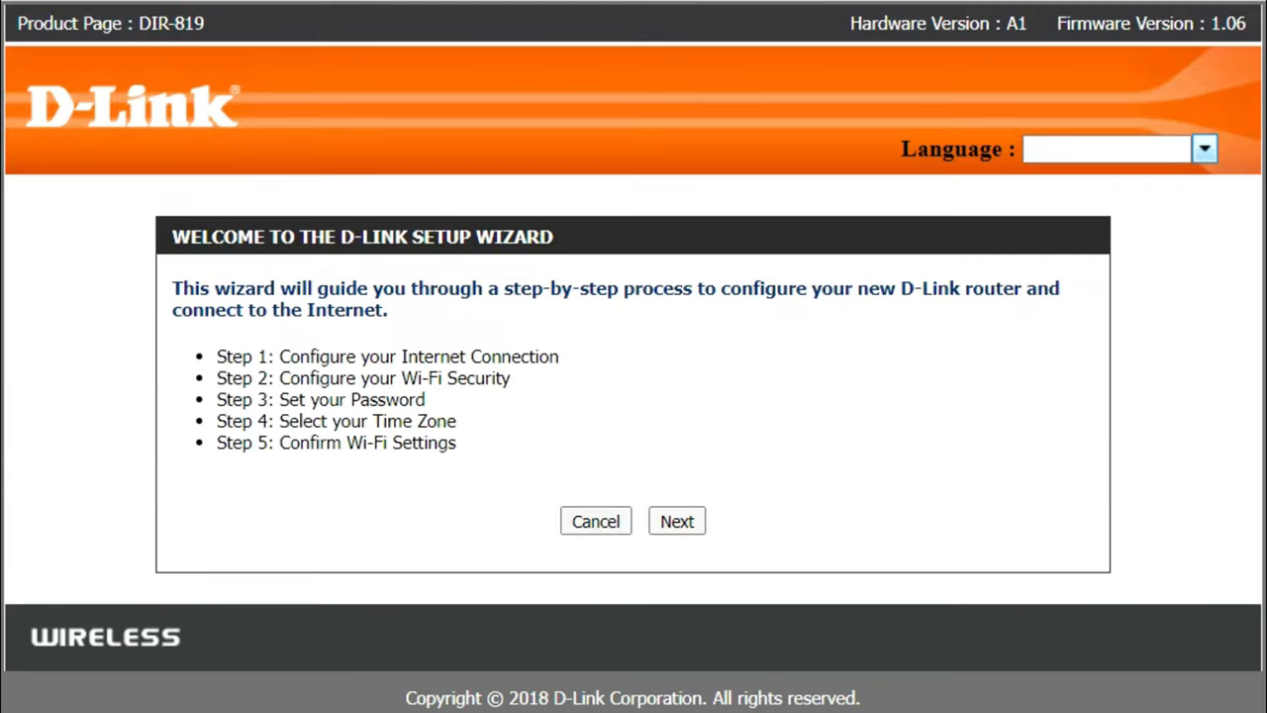
- Advance past the D-Link wizard welcome page, then go to the dlink-57C7 Wi-Fi key prompt
left_click(676, 521)
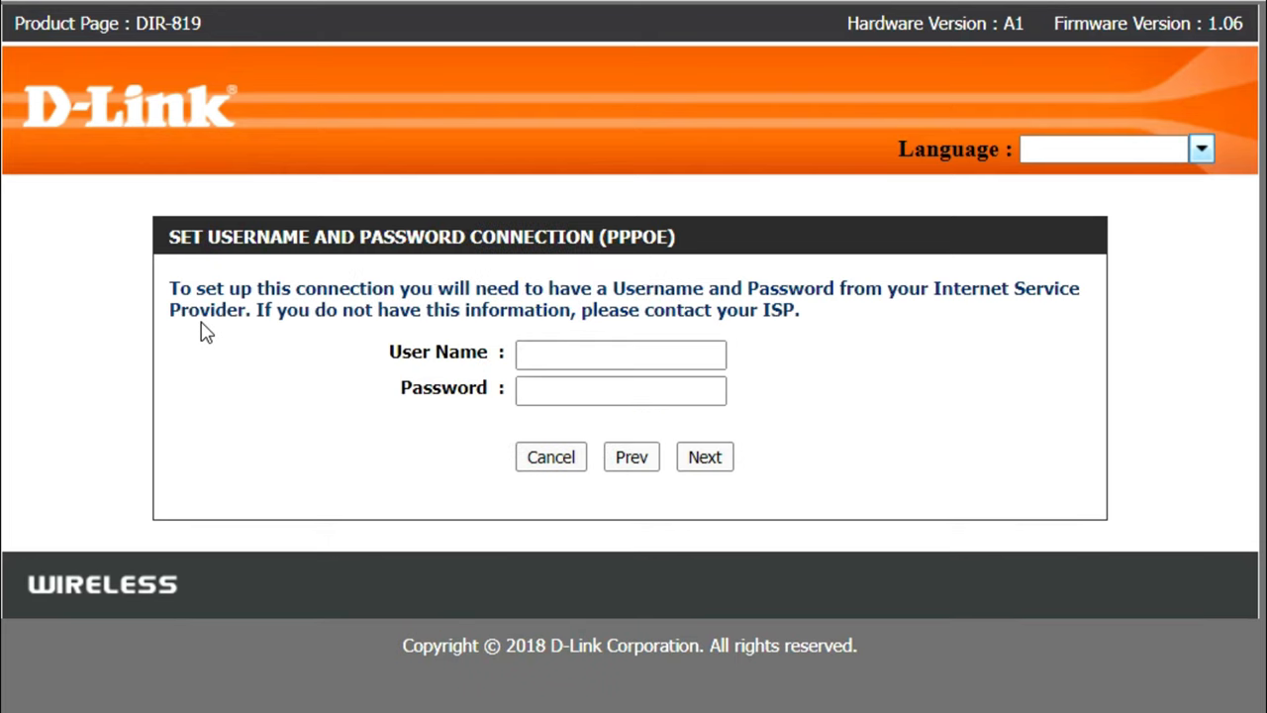
left_click(705, 456)
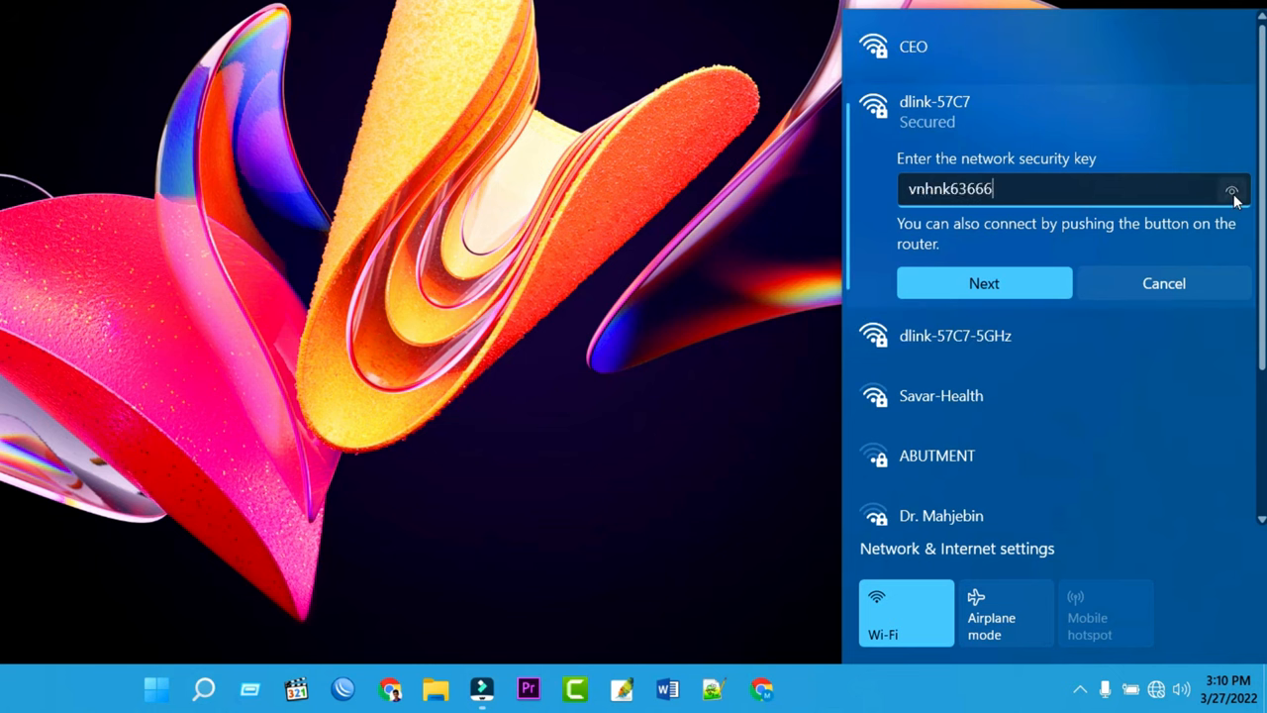
- Join dlink-57C7 with the entered security key and bring Chrome to the front
left_click(983, 283)
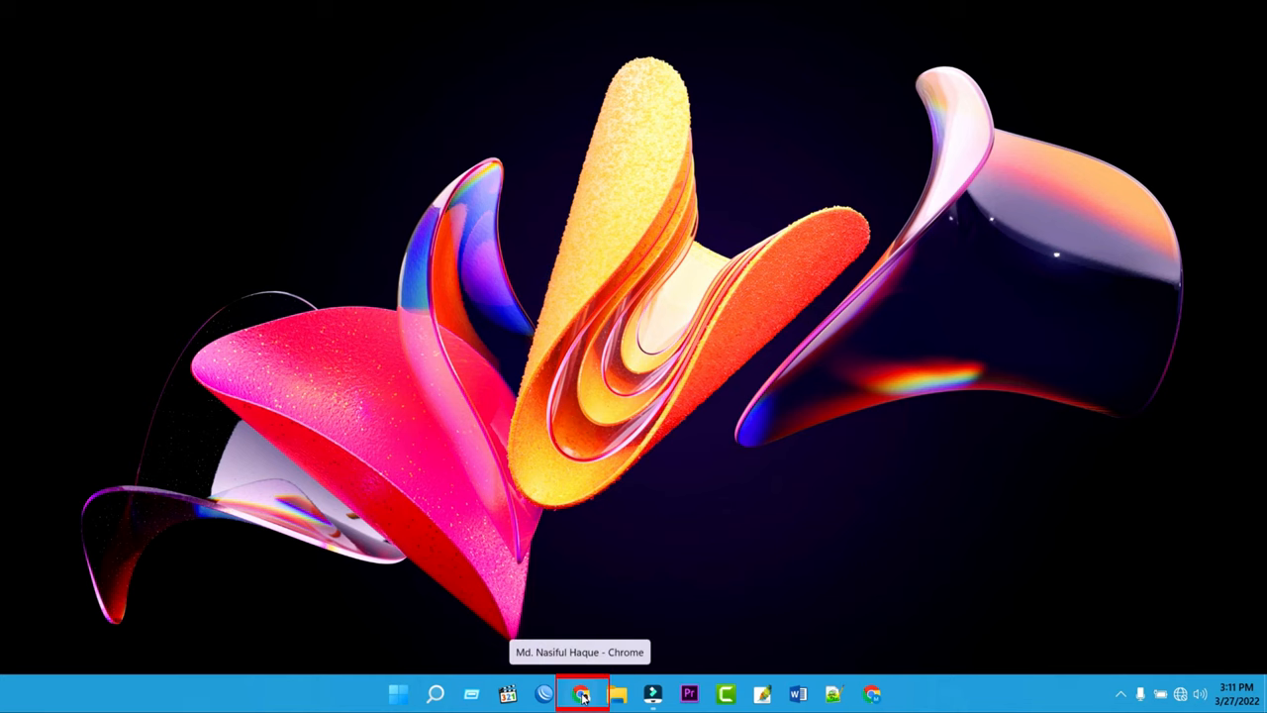
left_click(582, 693)
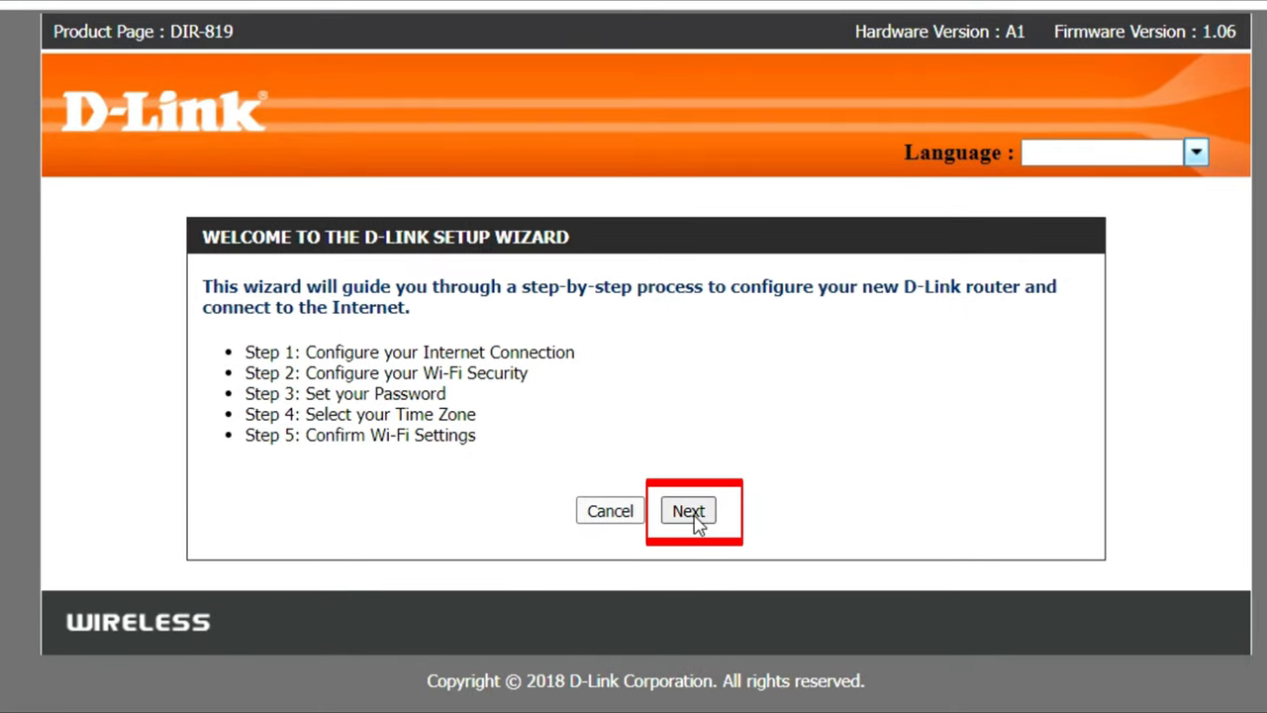
left_click(688, 510)
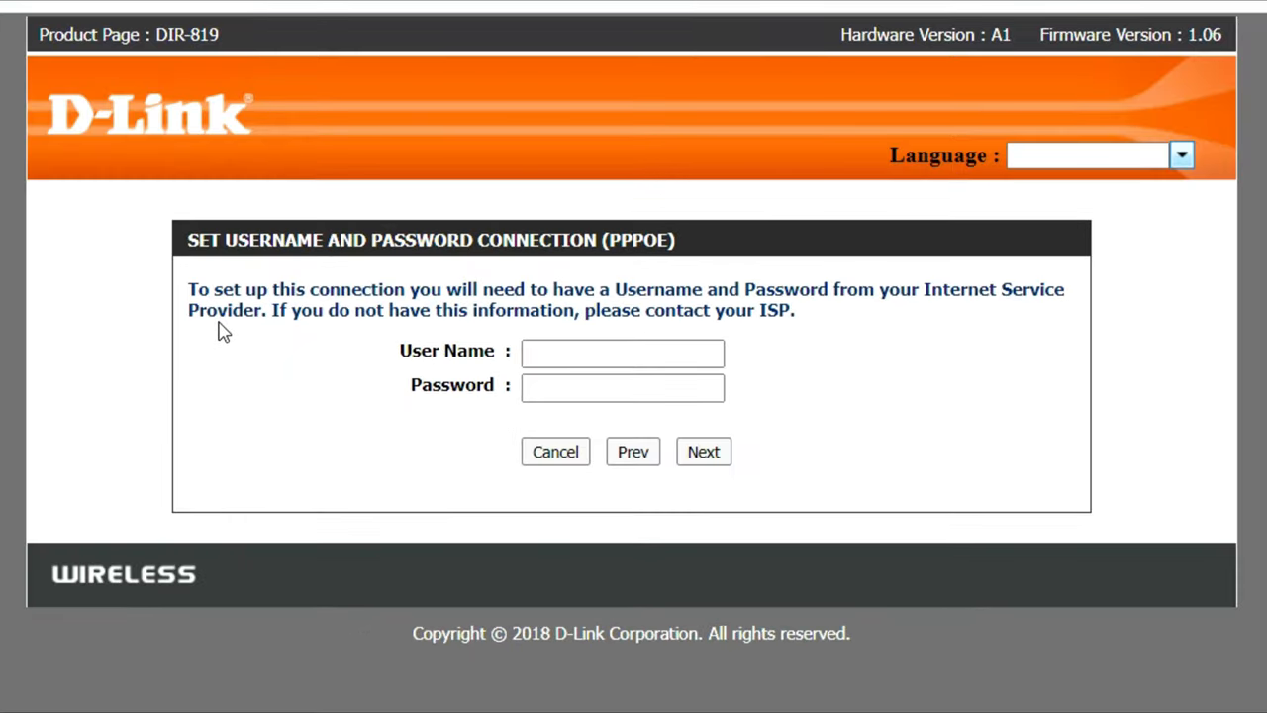
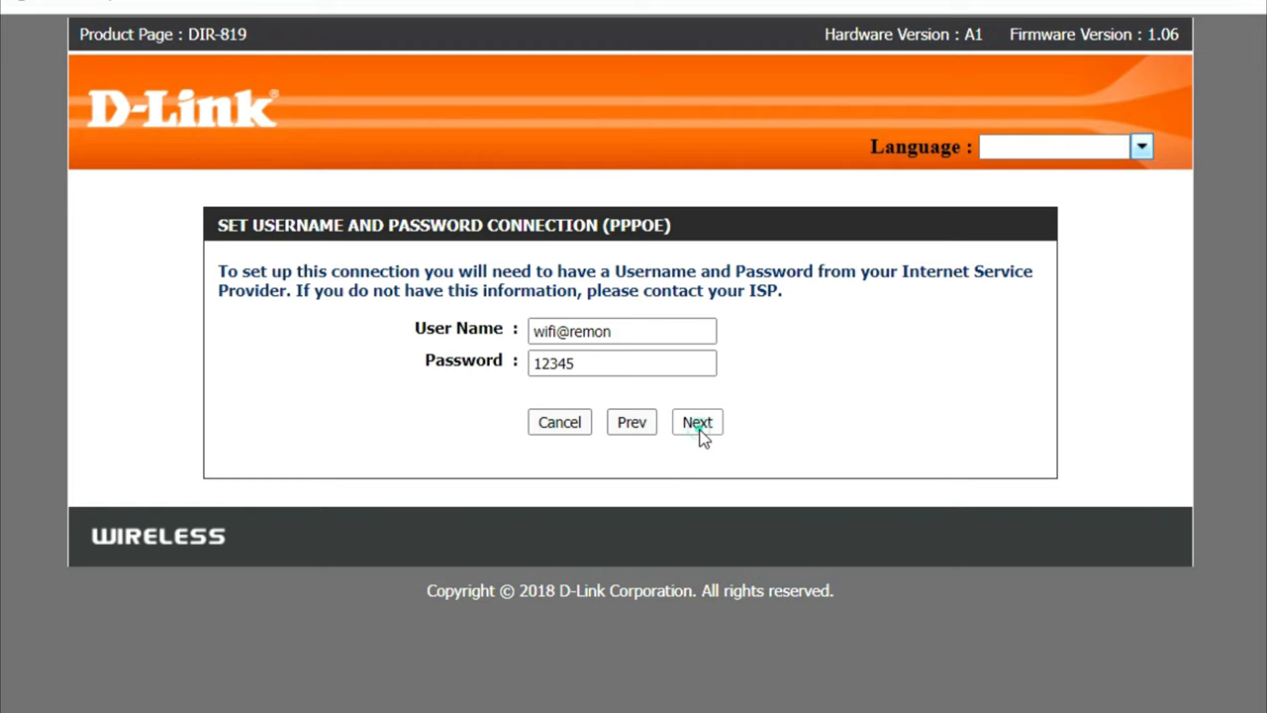
left_click(697, 422)
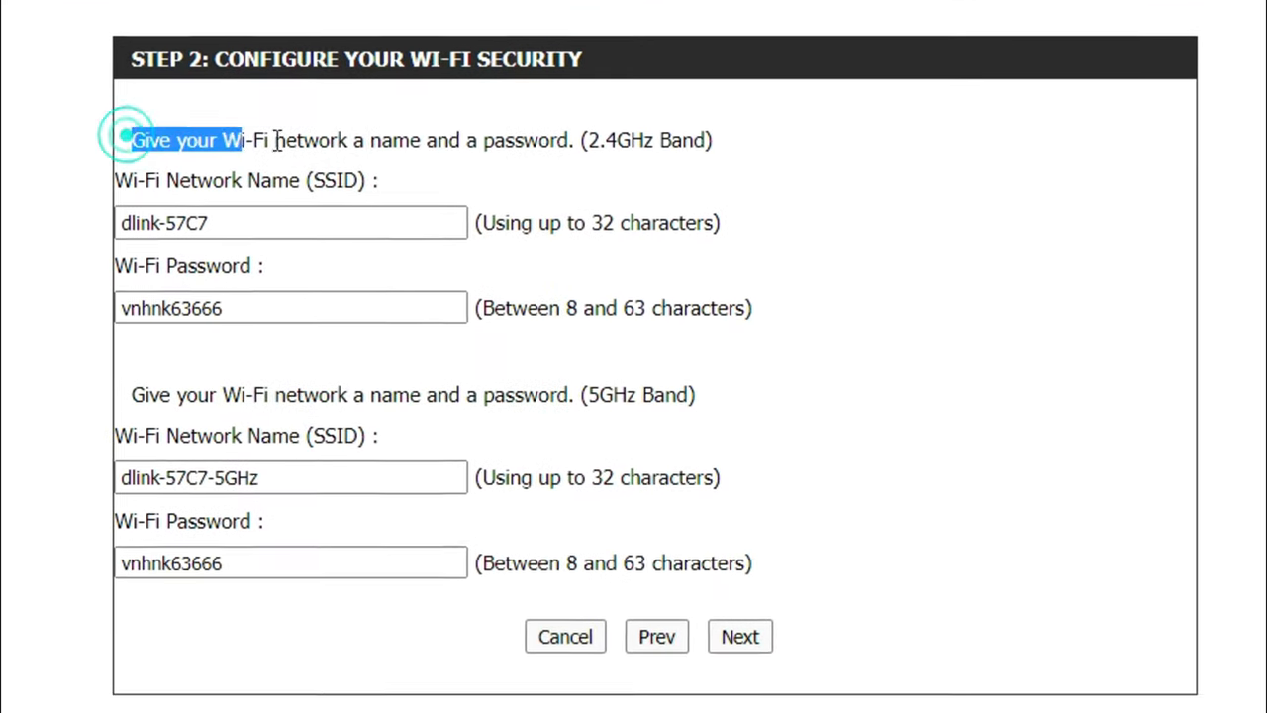
type("P")
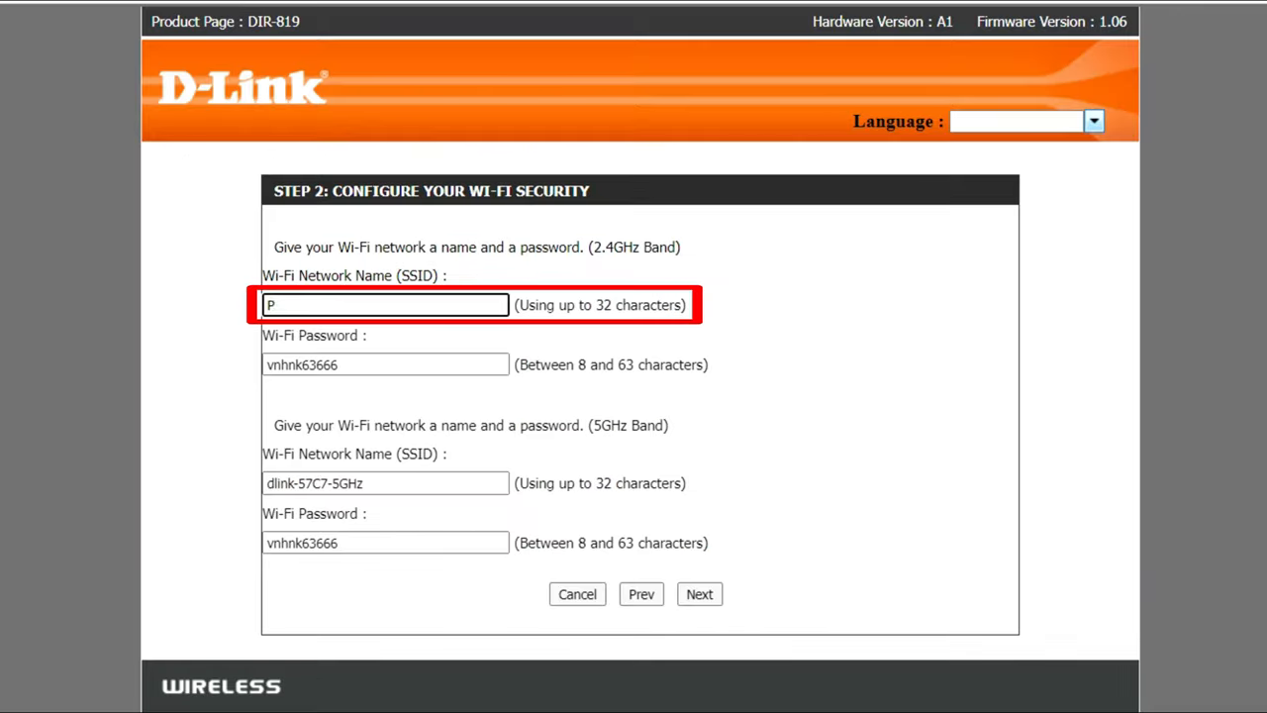
type("Please L")
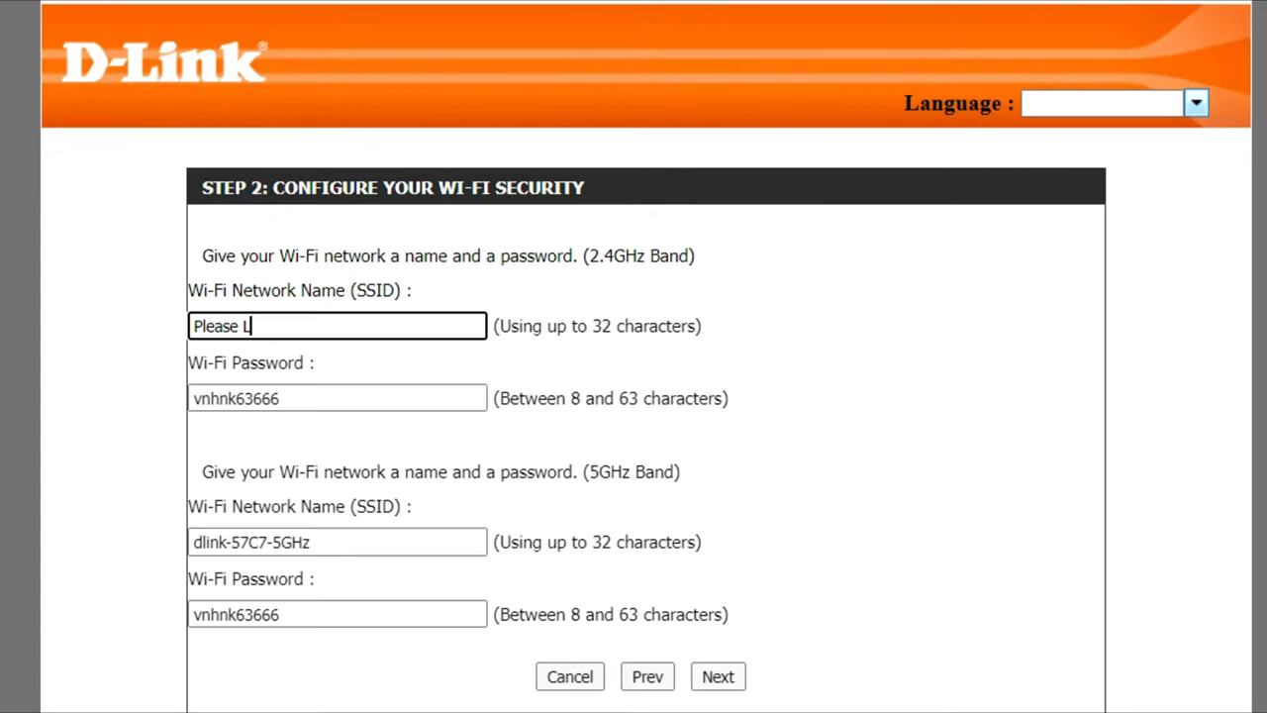
type("ike")
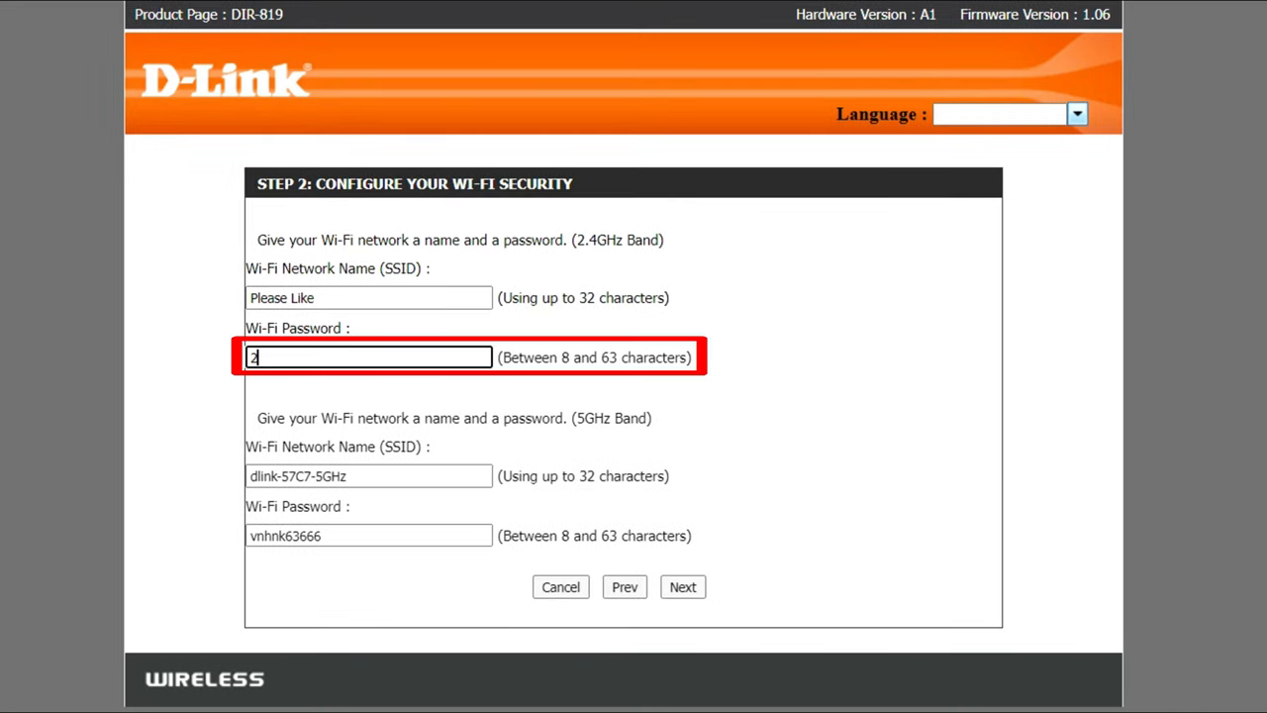
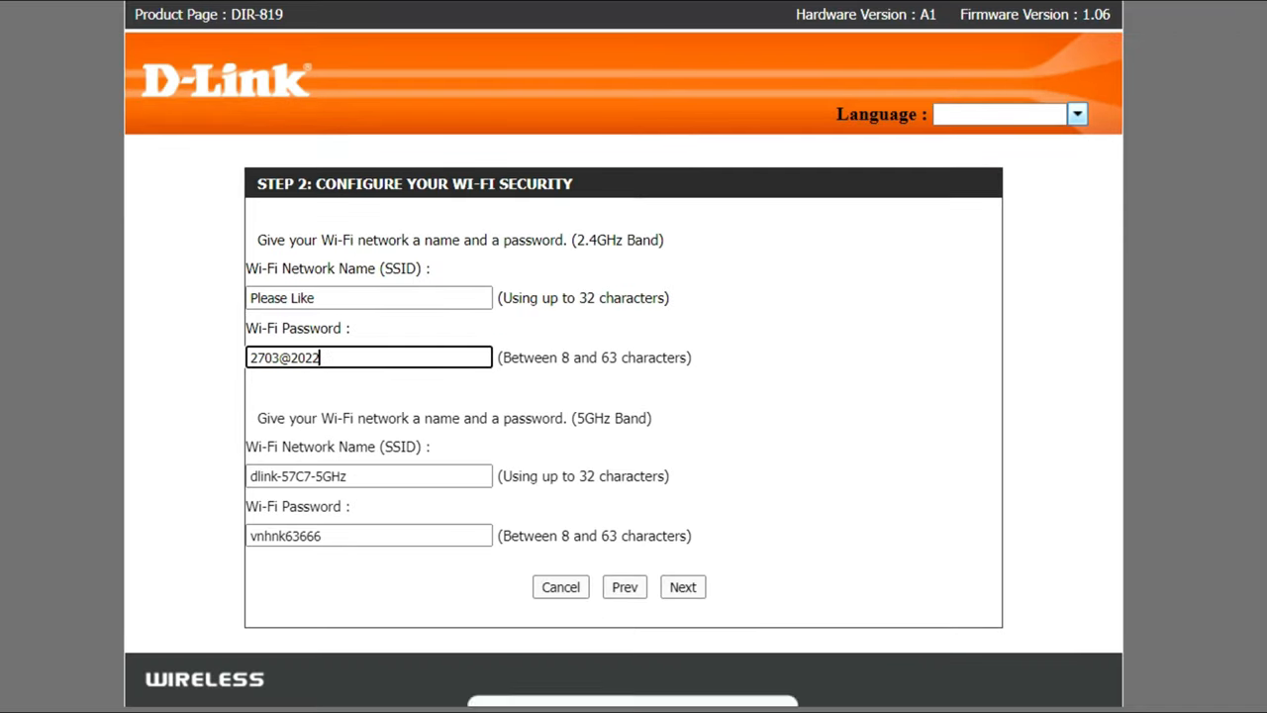
left_click(511, 636)
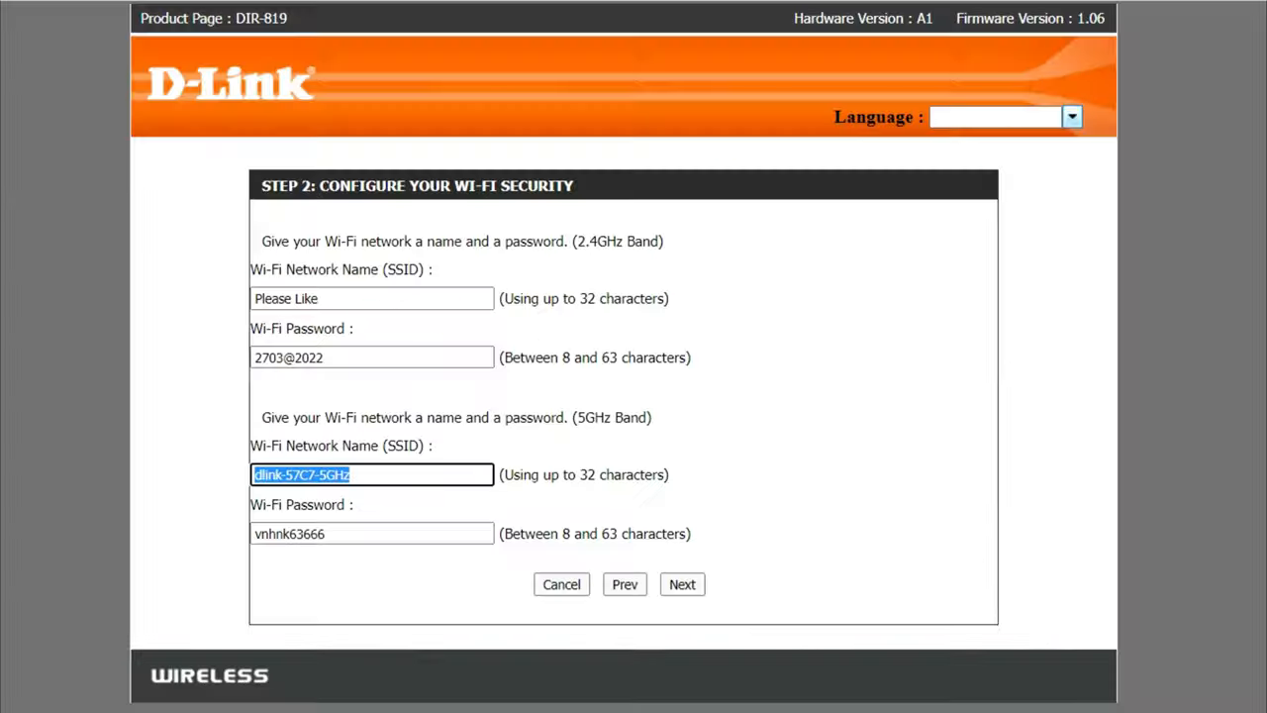
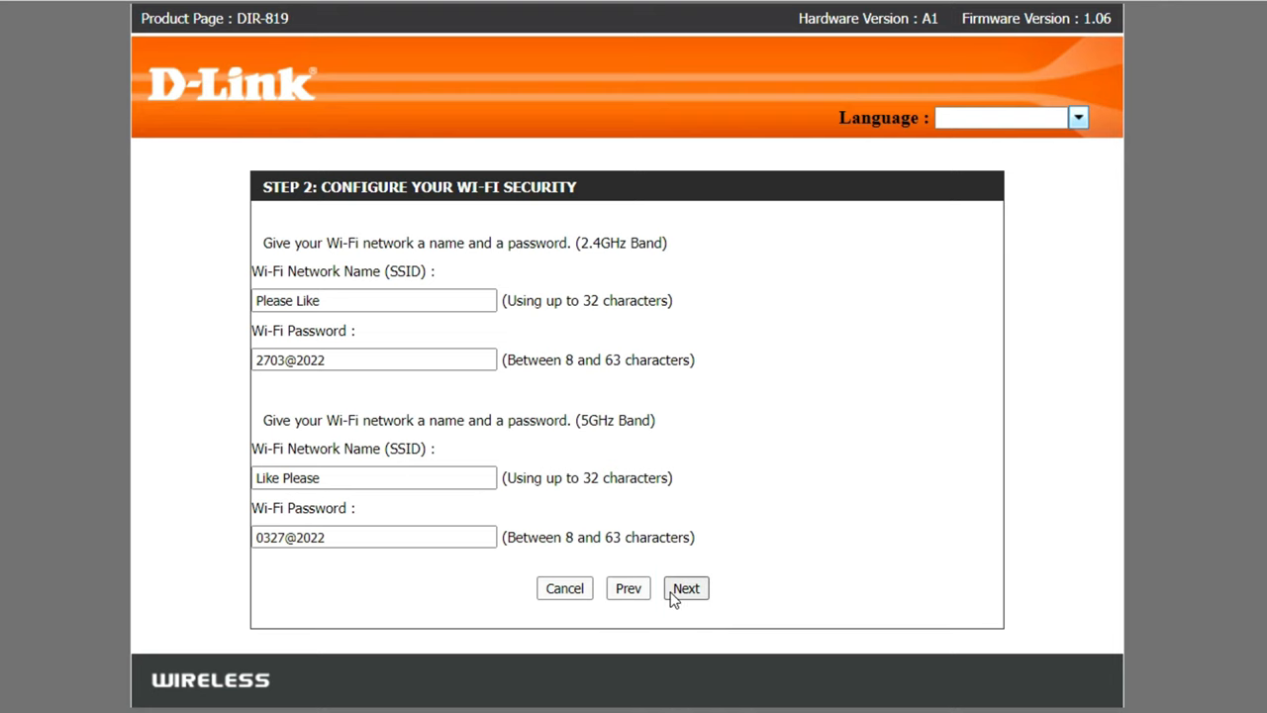
- Enter the router admin password in Password and again in Verify Password
left_click(685, 588)
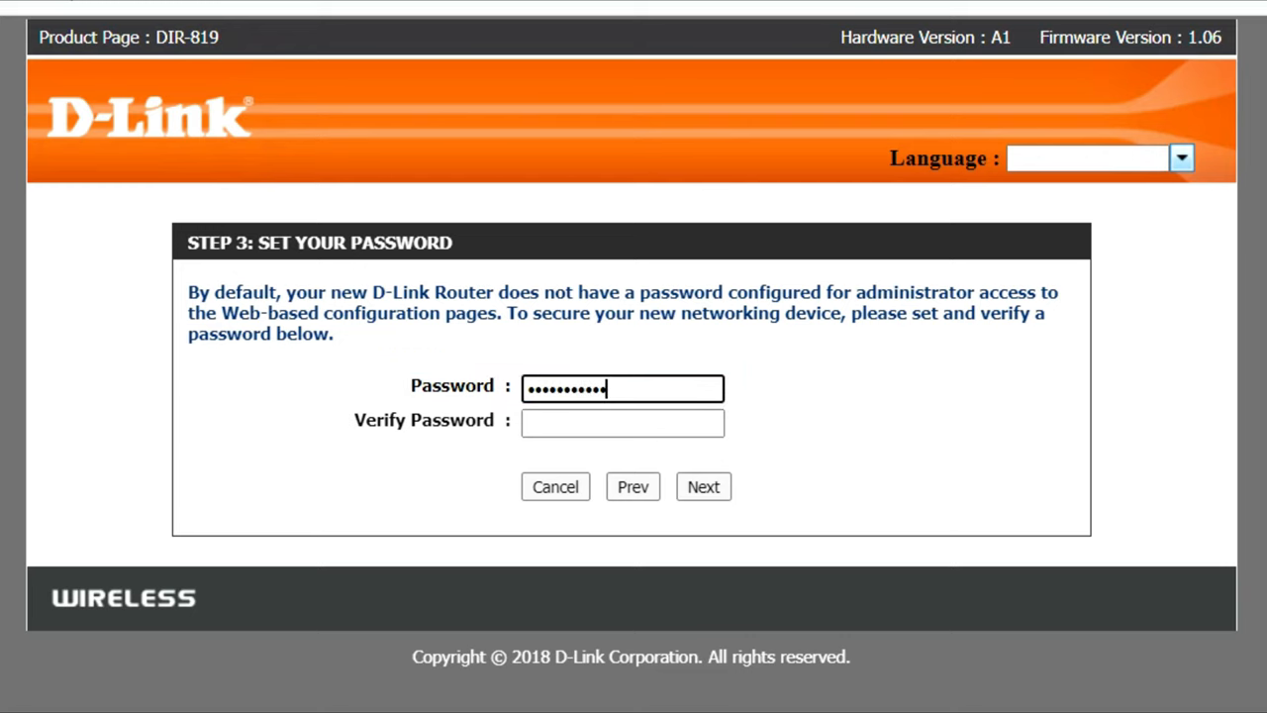
type("•••••")
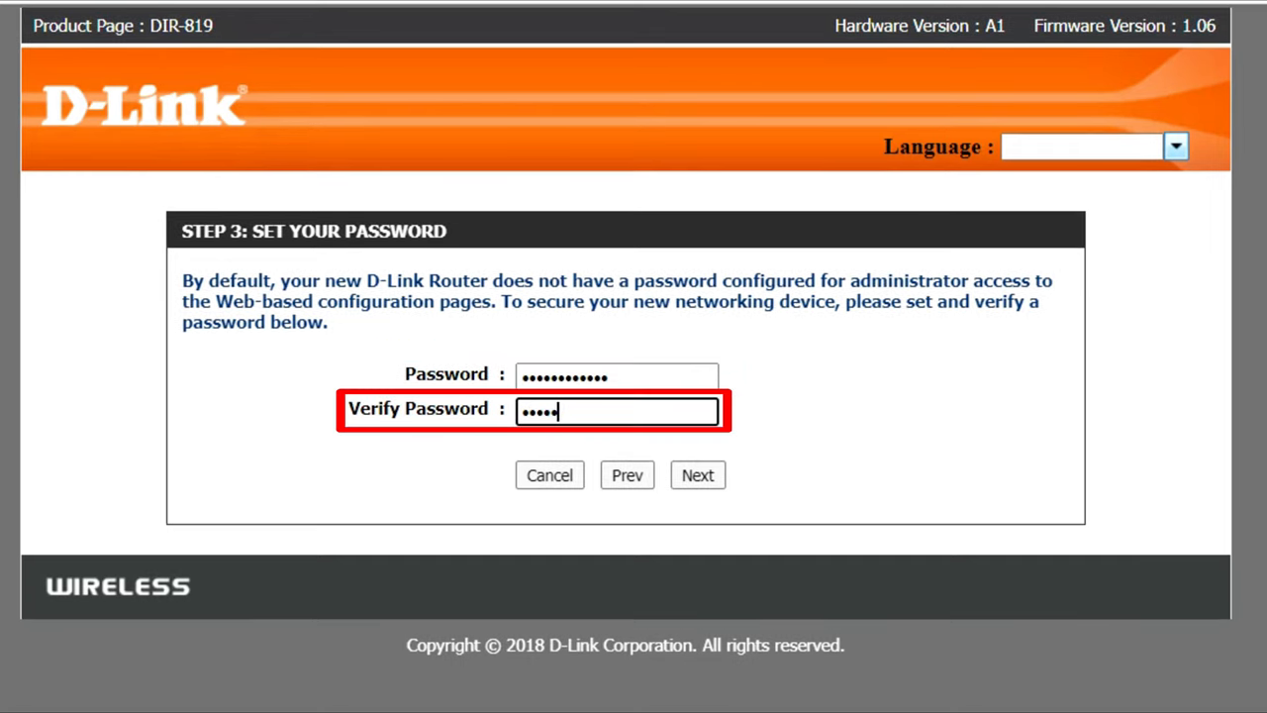
type("••••••")
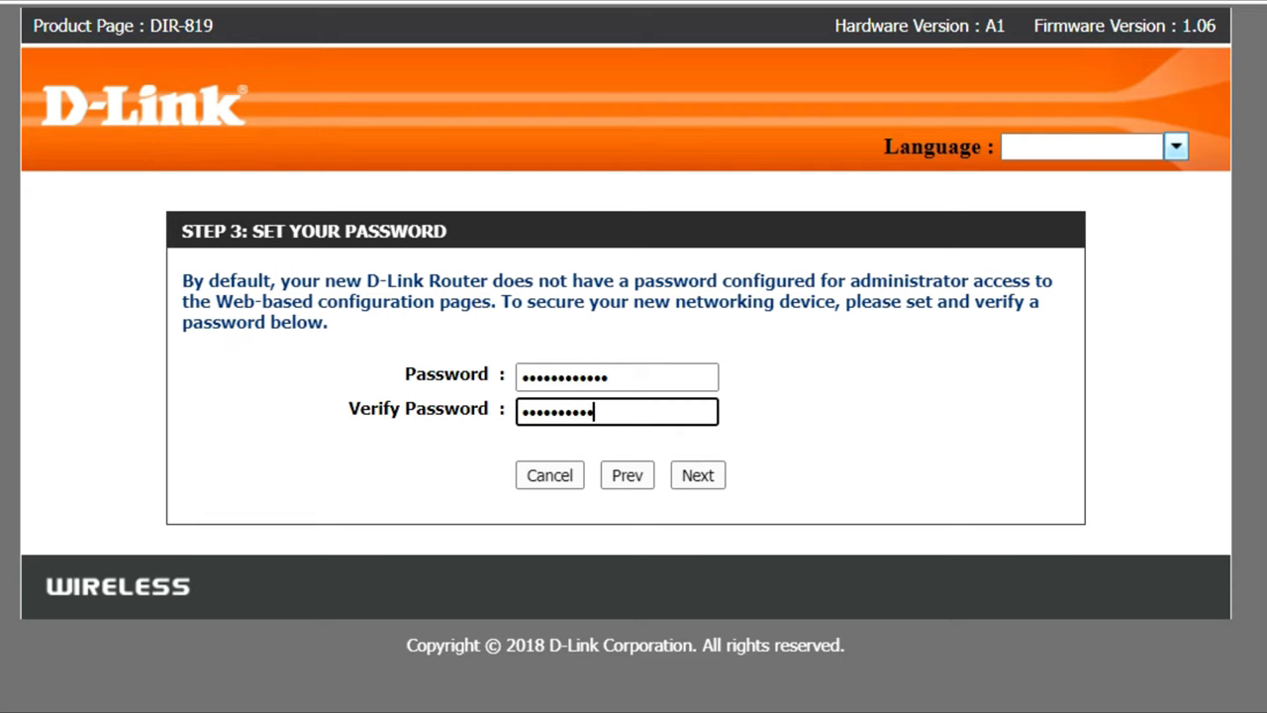
left_click(697, 475)
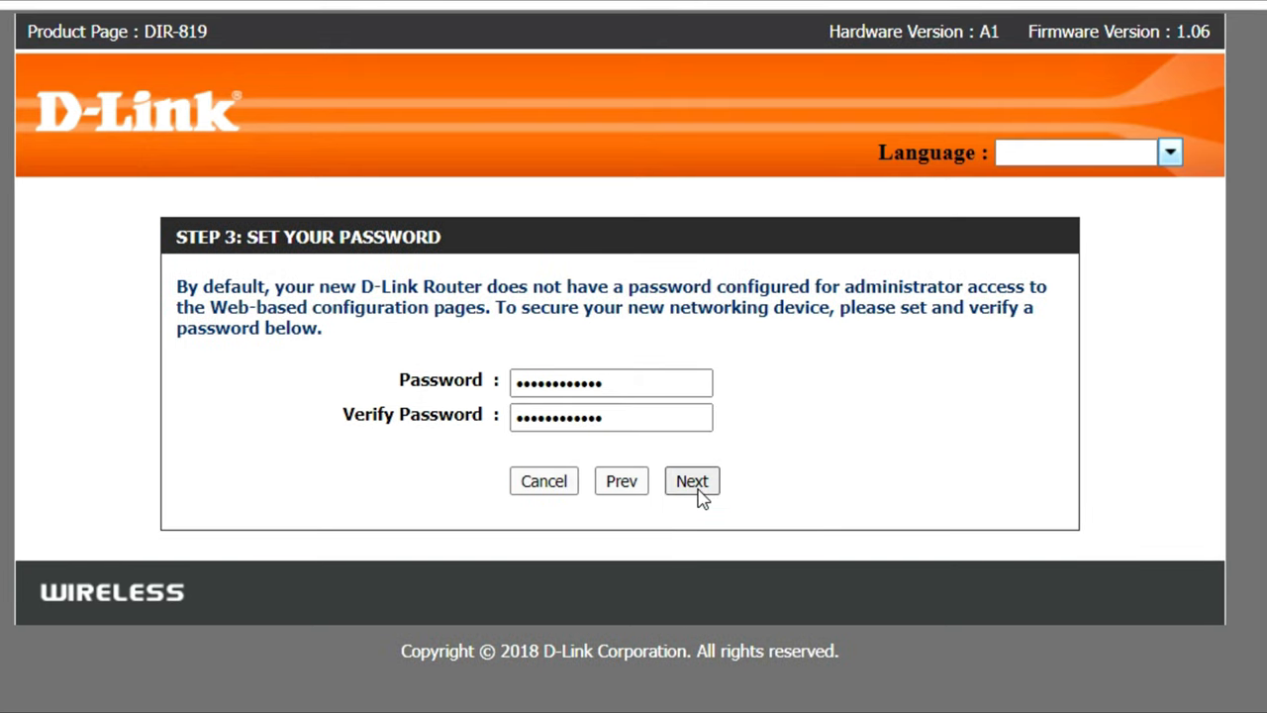
- Choose (GMT+06:00) Astana, Dhaka as the router time zone in Step 4
left_click(692, 480)
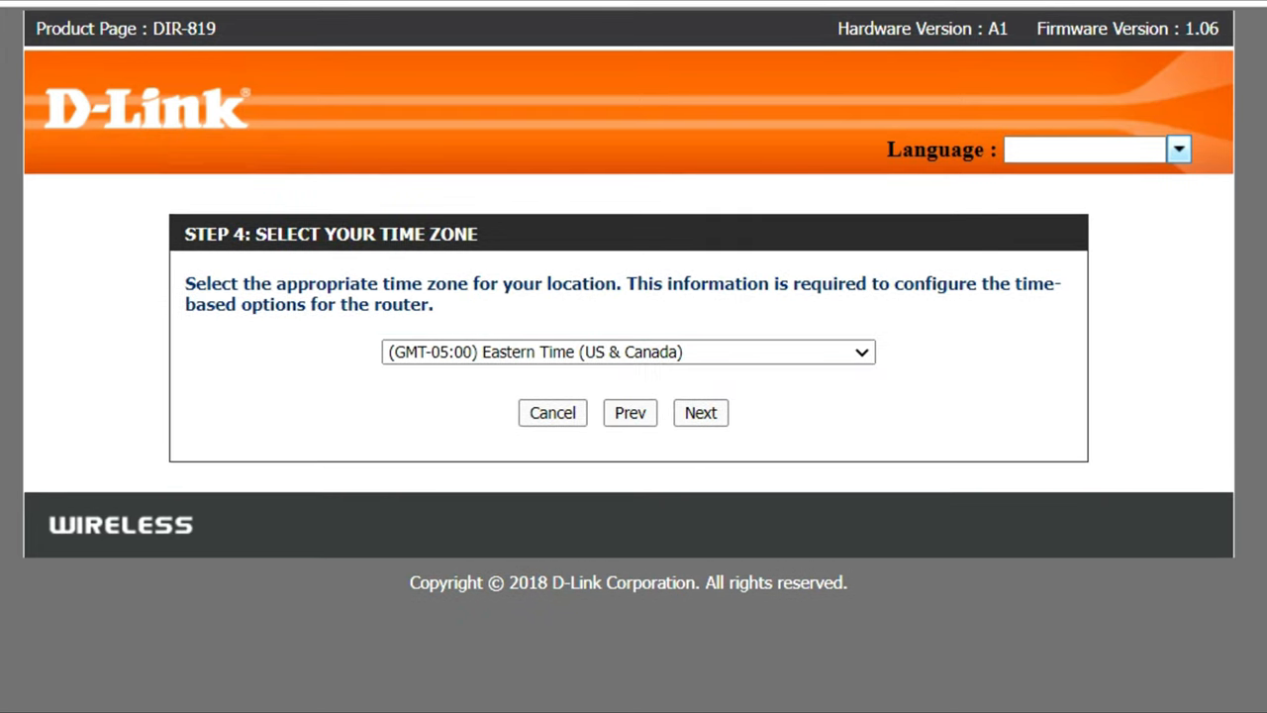
left_click(860, 351)
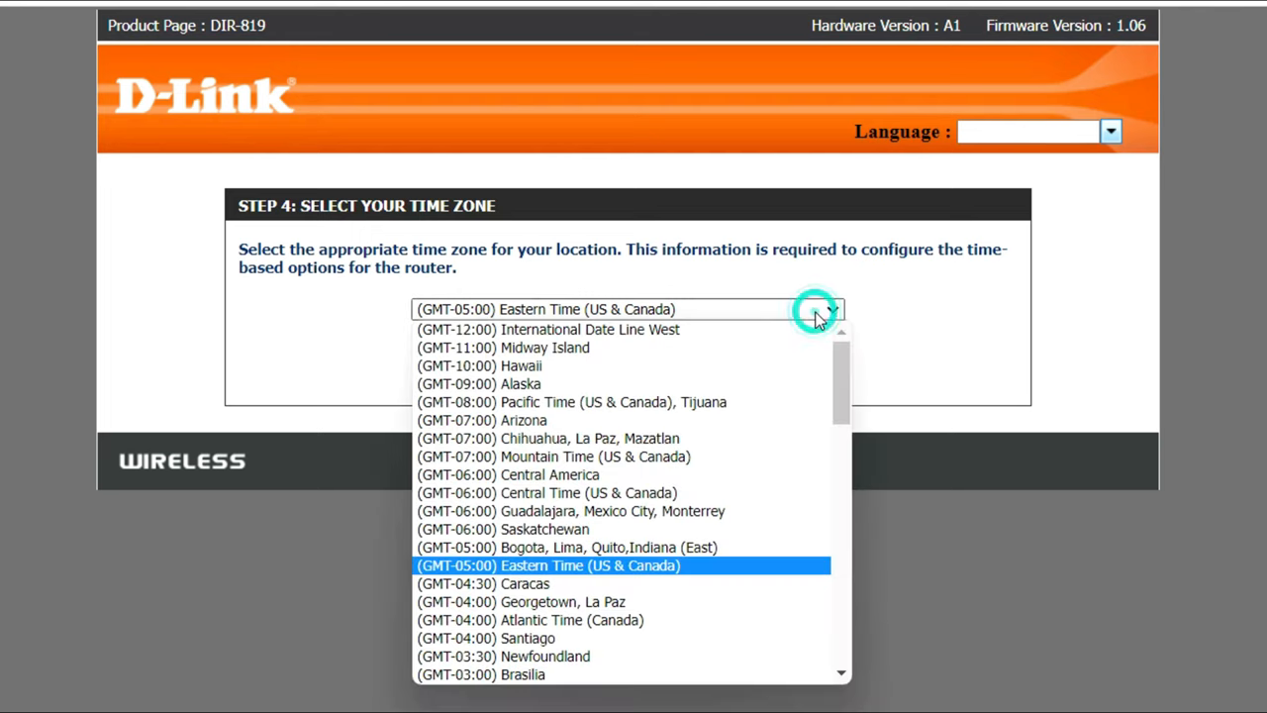
mouse_move(718, 492)
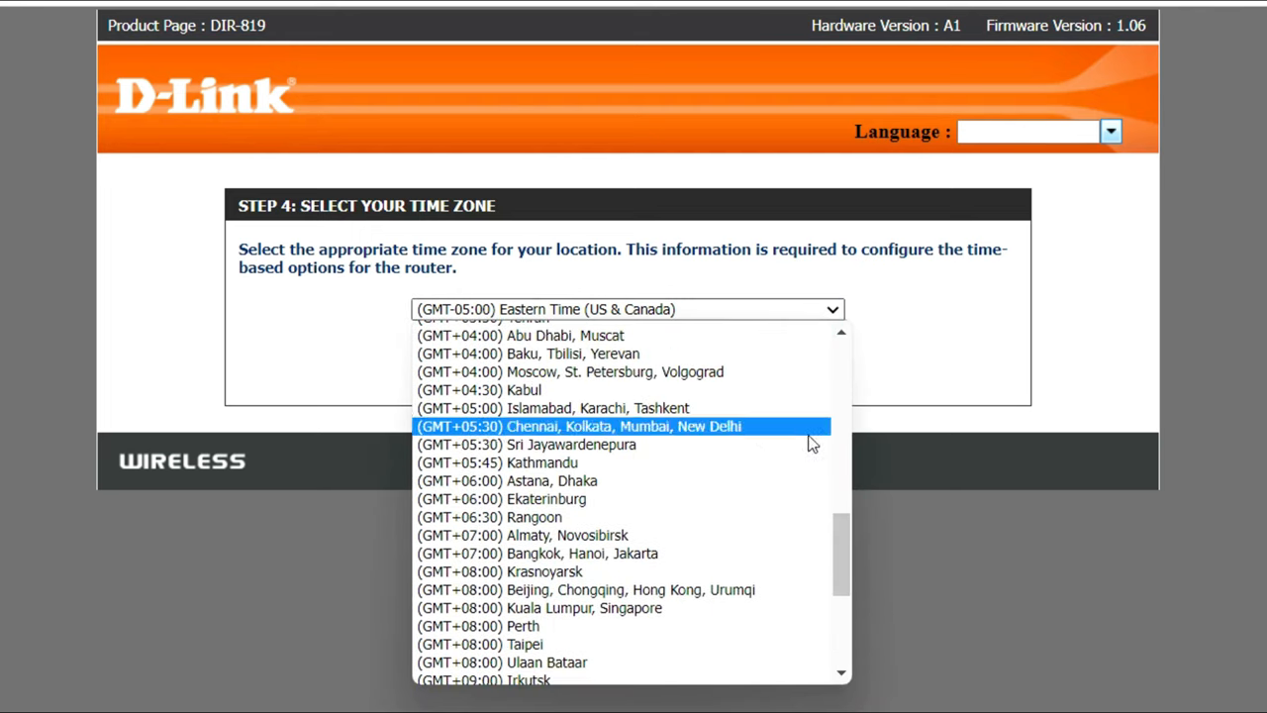
left_click(507, 481)
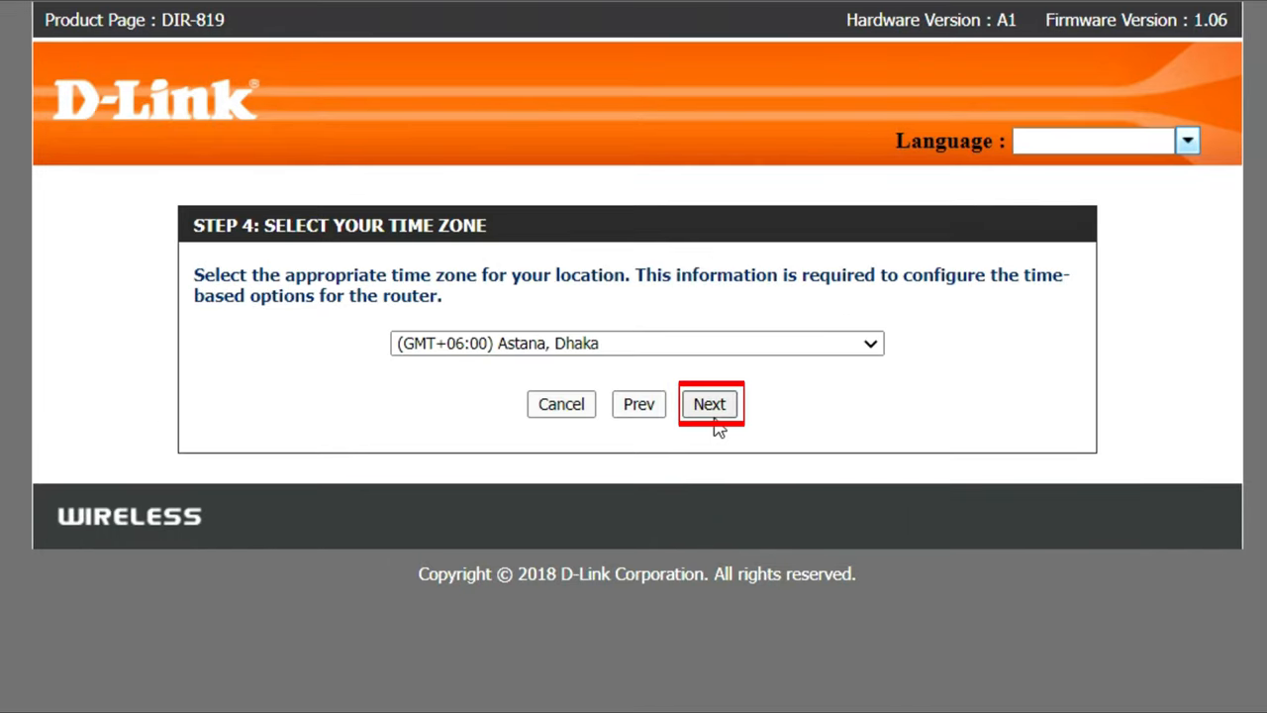
- Check both networks' names and passwords in the Step 5 summary and save the settings
left_click(708, 404)
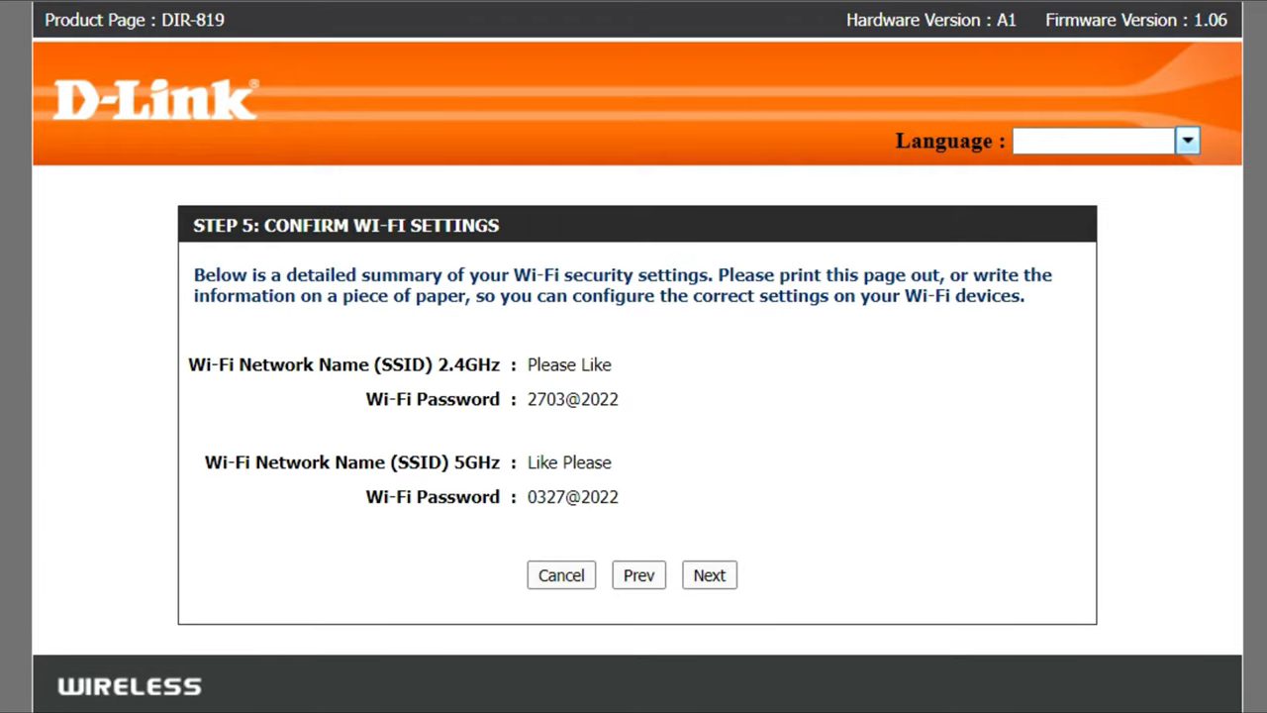
scroll("down", 3)
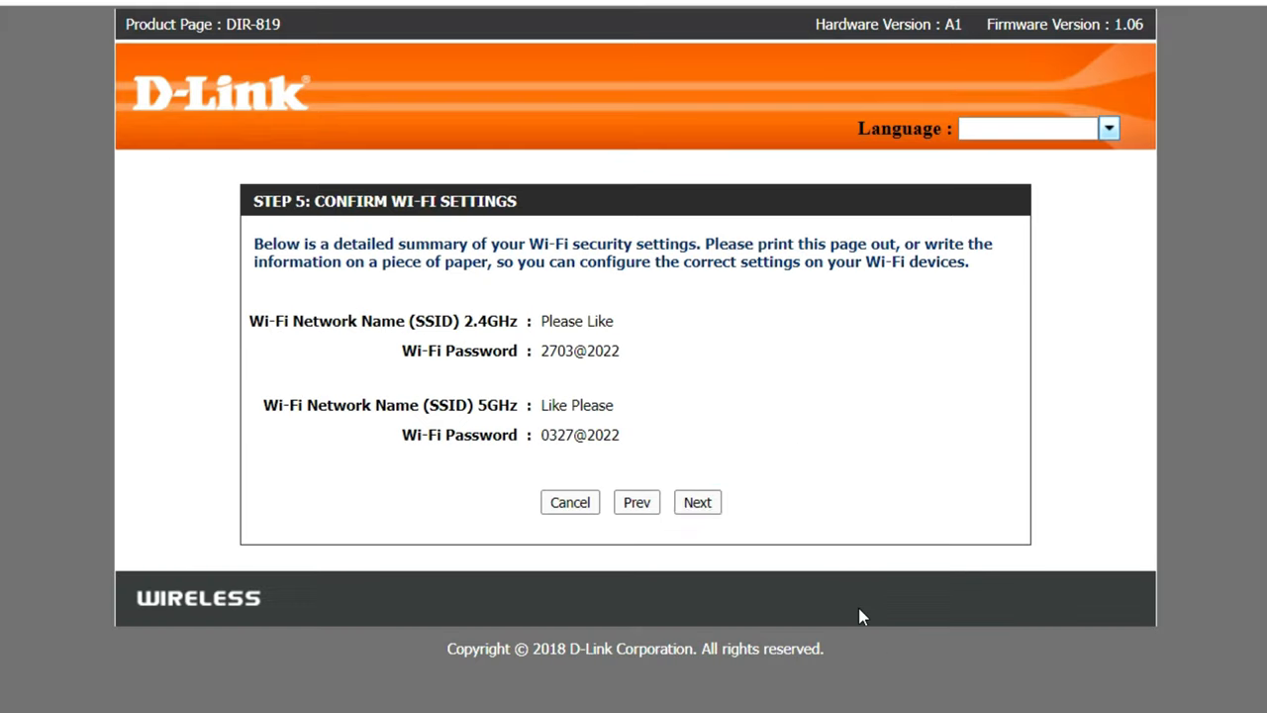
mouse_move(703, 520)
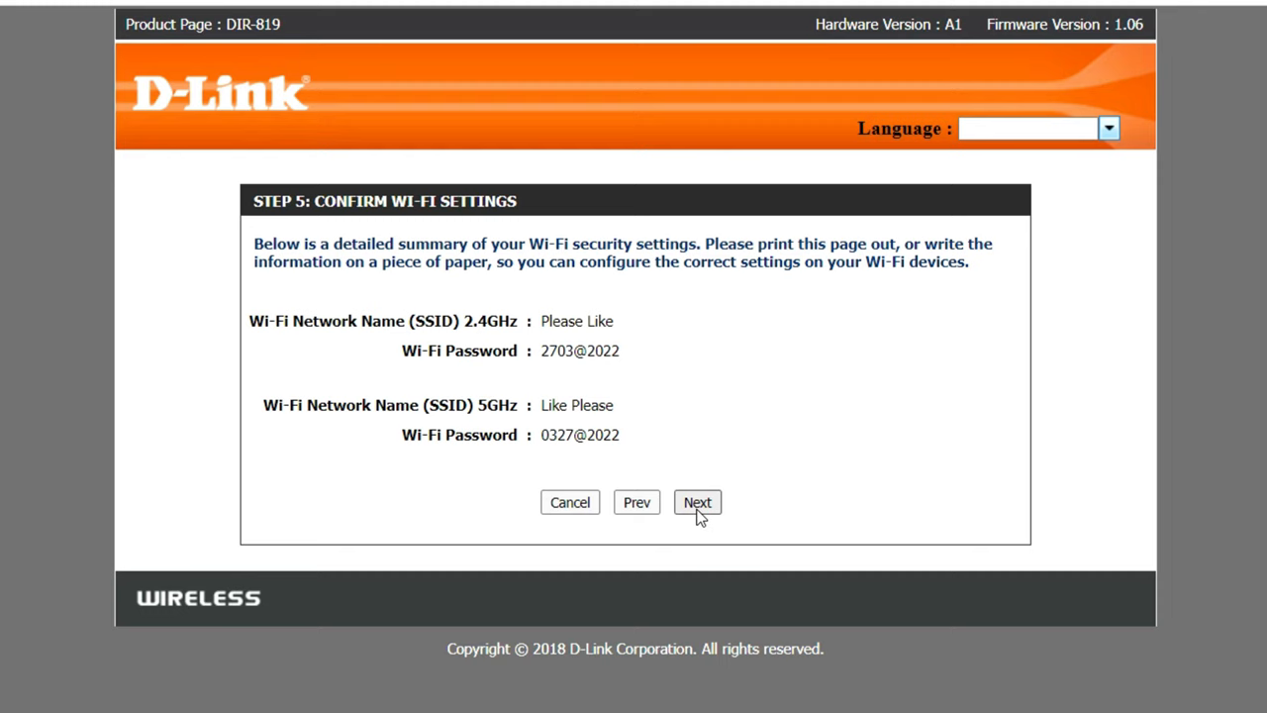
left_click(697, 502)
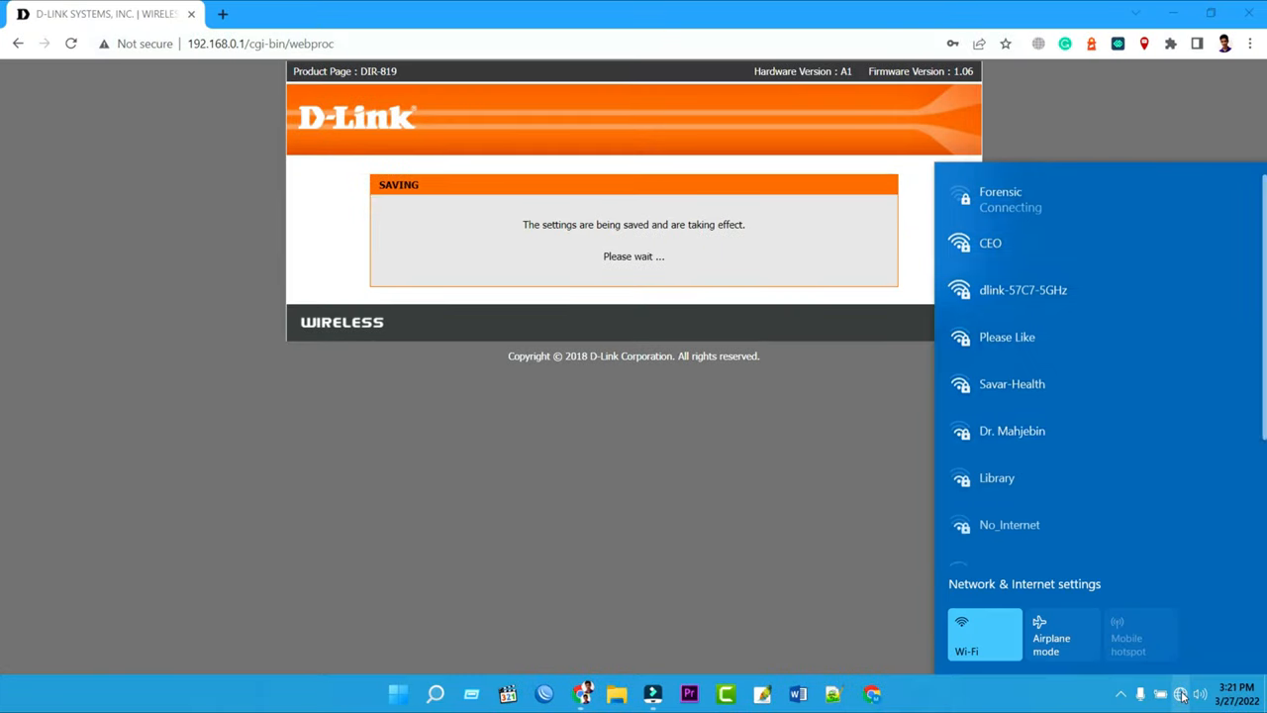
- Join the 'Please Like' network from the Windows Wi-Fi list with its security key
scroll("down", 3)
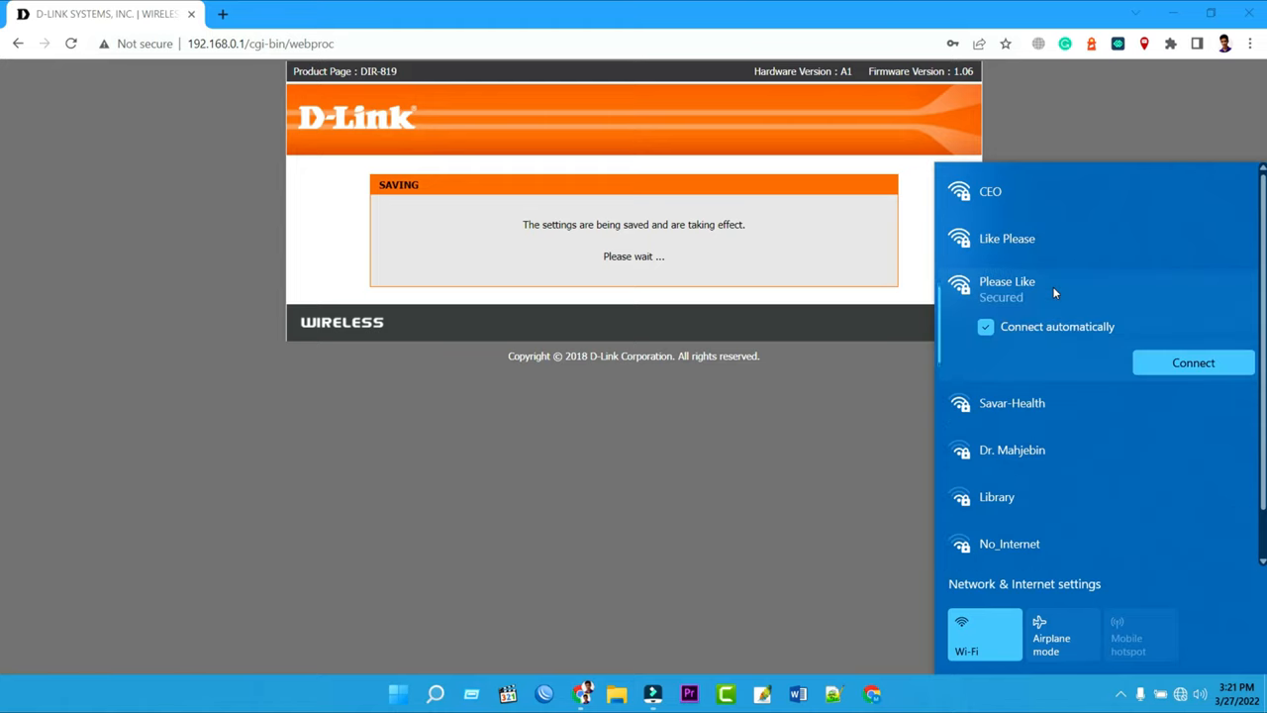
left_click(1193, 362)
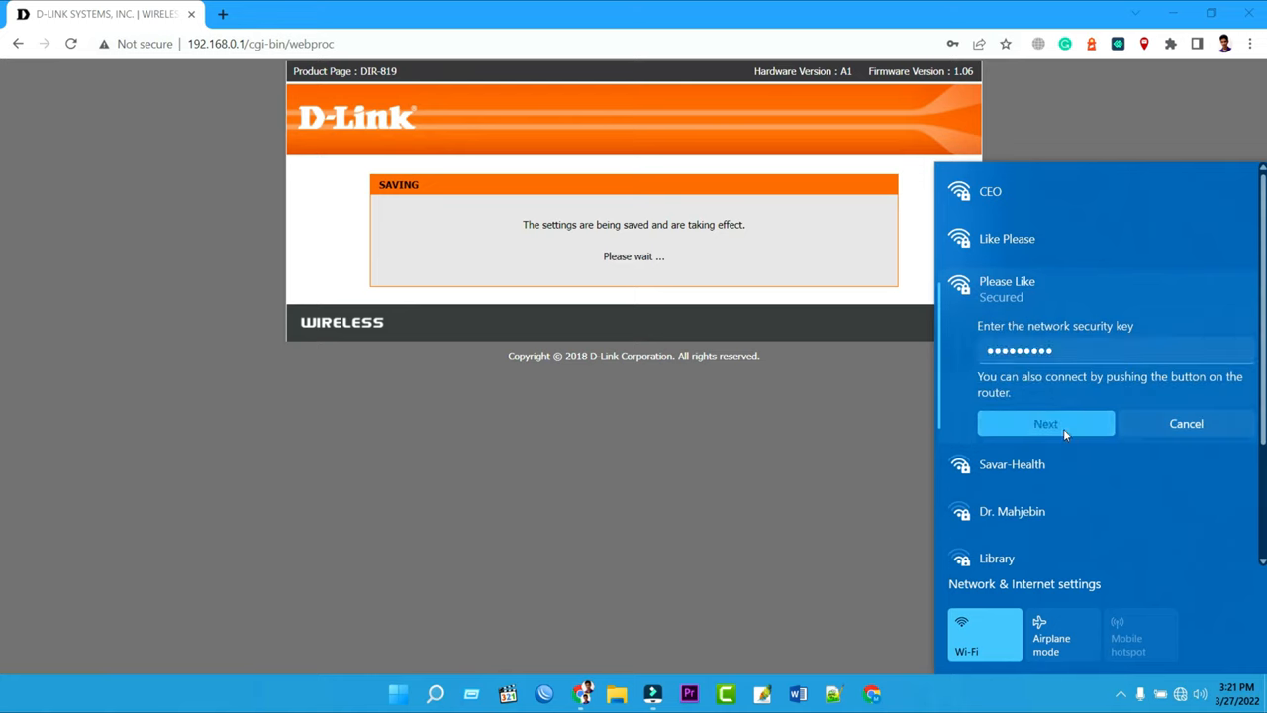
left_click(1045, 423)
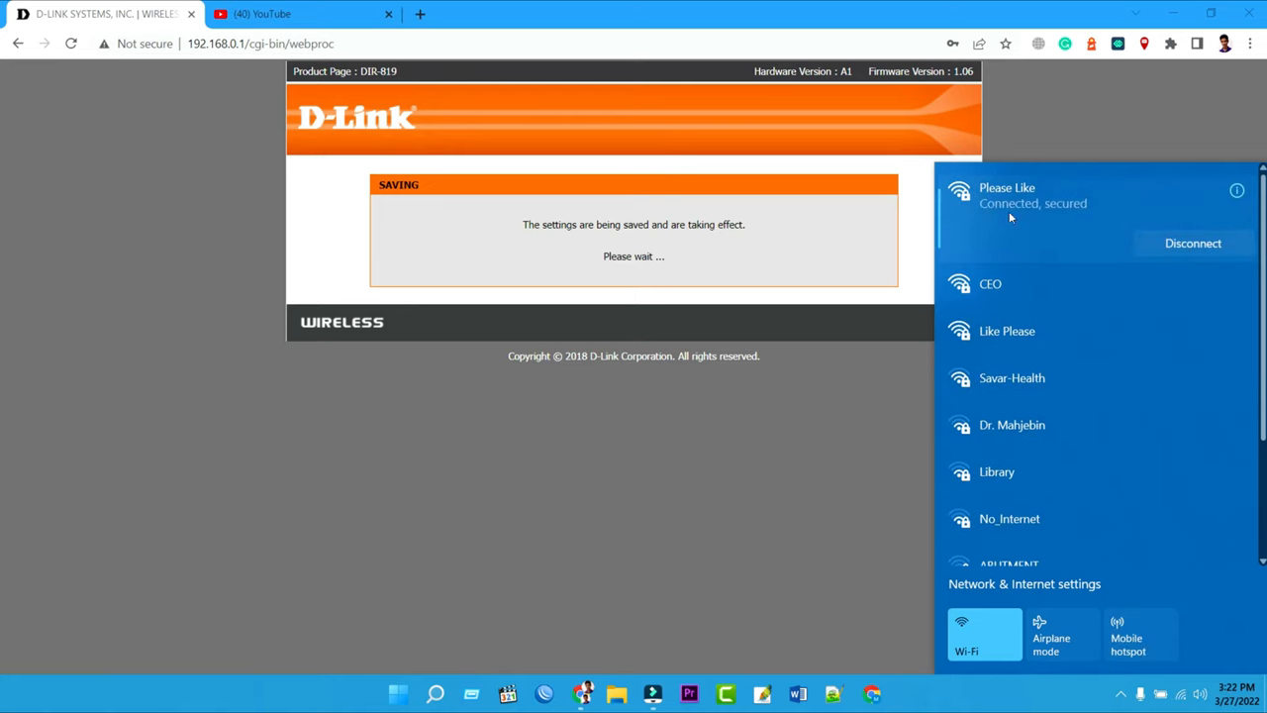